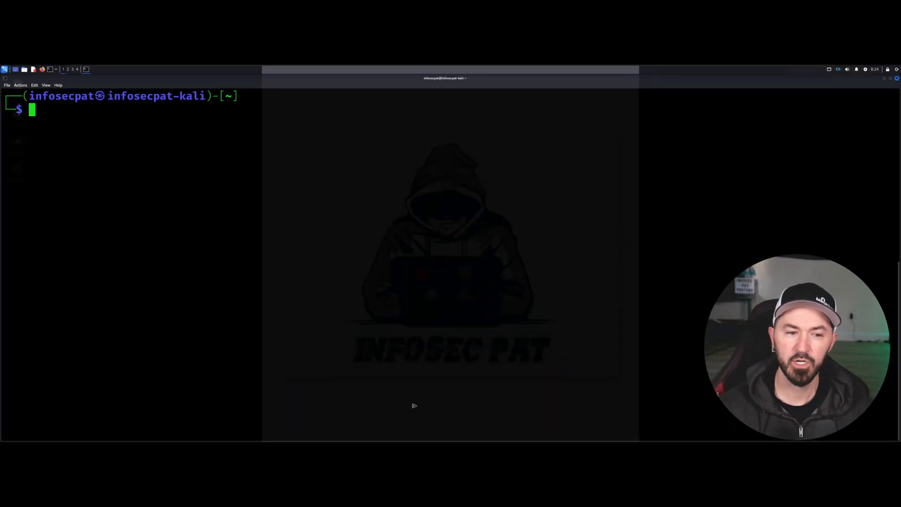
pyautogui.moveTo(426, 295)
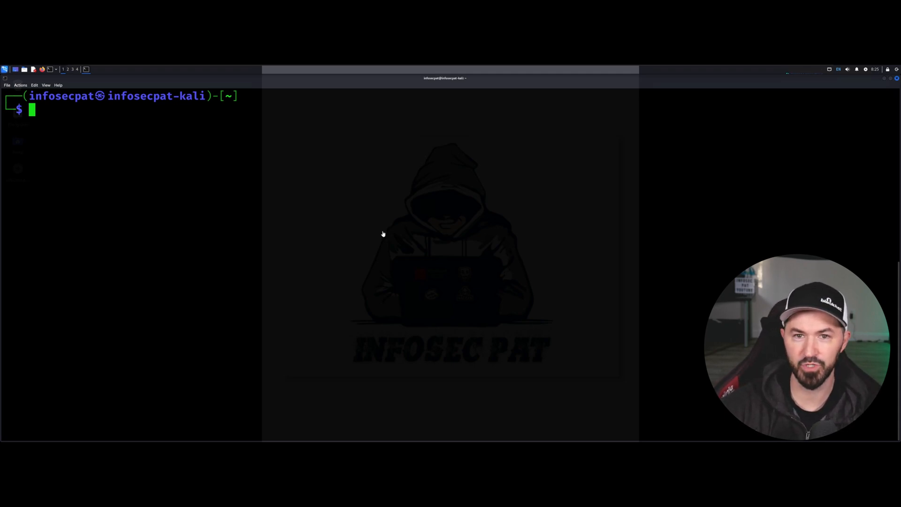
pyautogui.moveTo(393, 232)
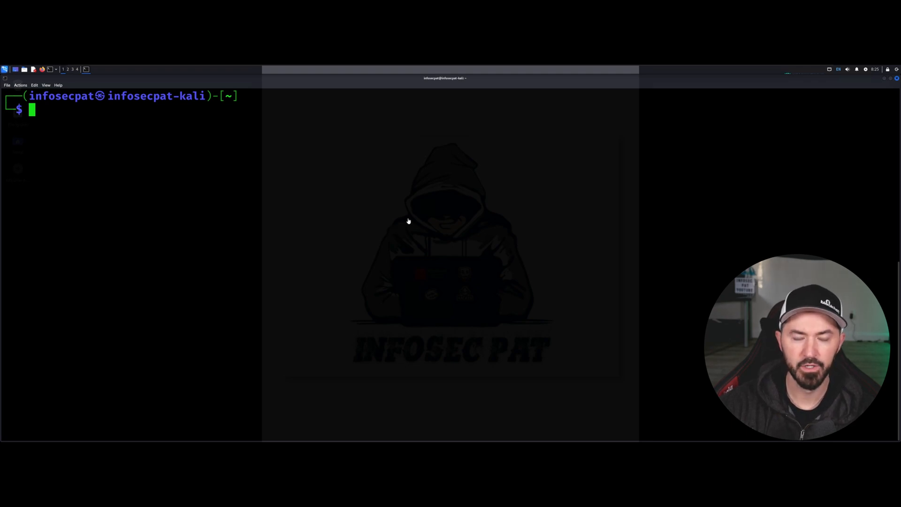
pyautogui.moveTo(426, 217)
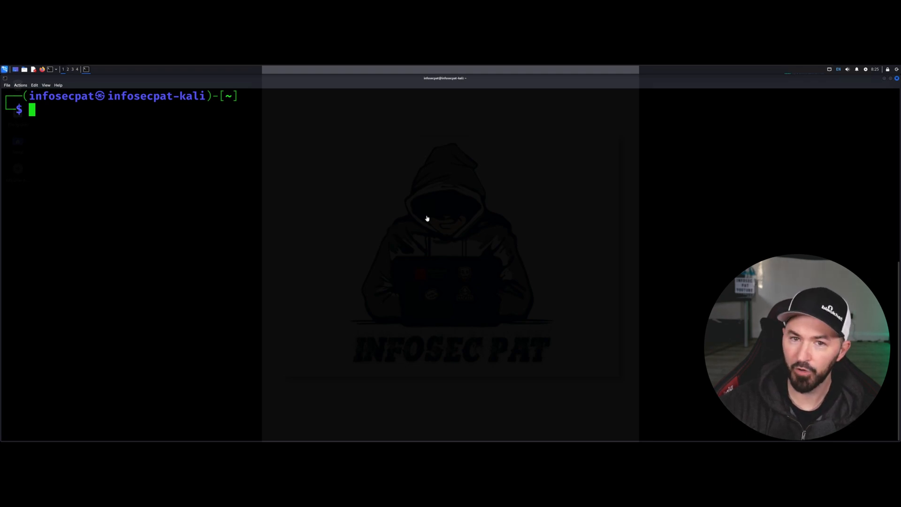
pyautogui.moveTo(460, 197)
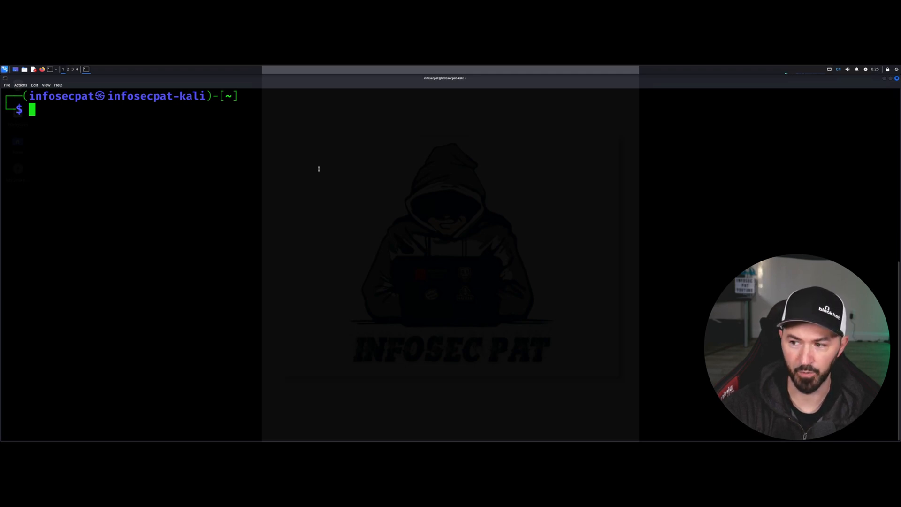
# - Tab-complete from cry to find the cryptcat command among the shell's suggestions
pyautogui.write('cr')
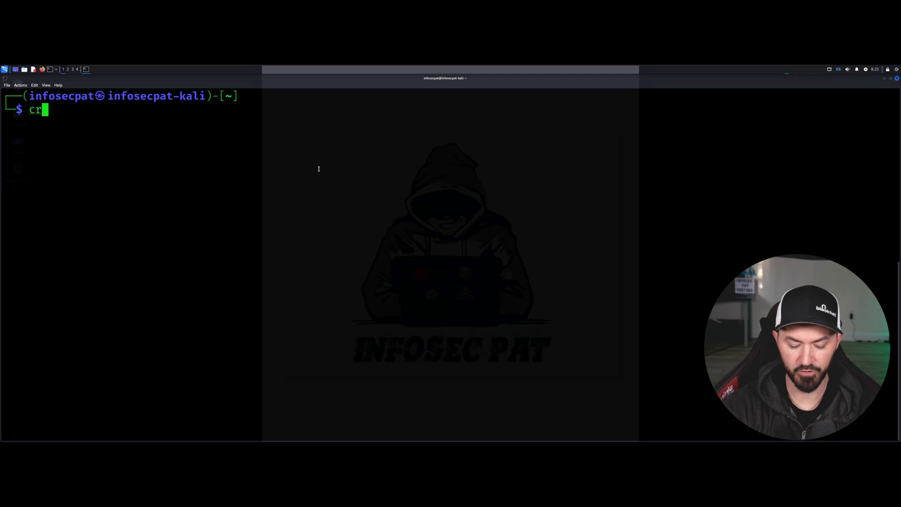
pyautogui.press('Tab')
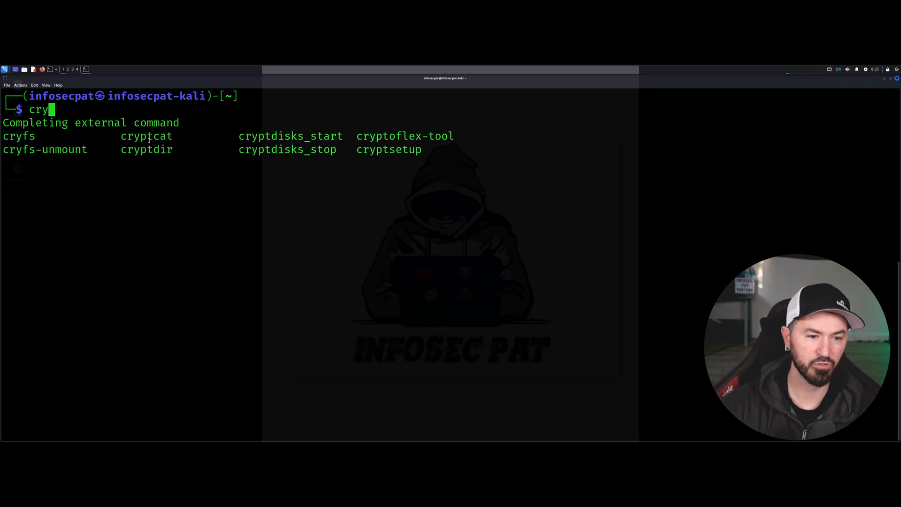
pyautogui.press('Tab')
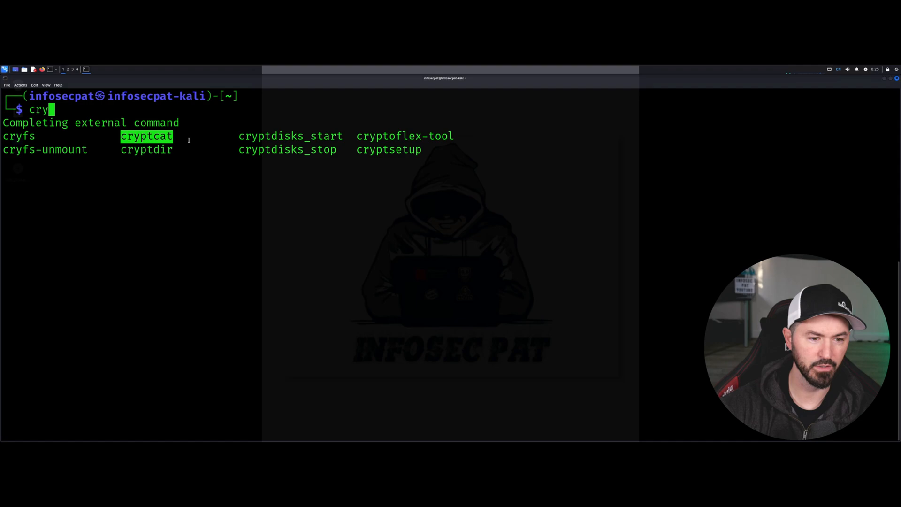
pyautogui.press('Tab')
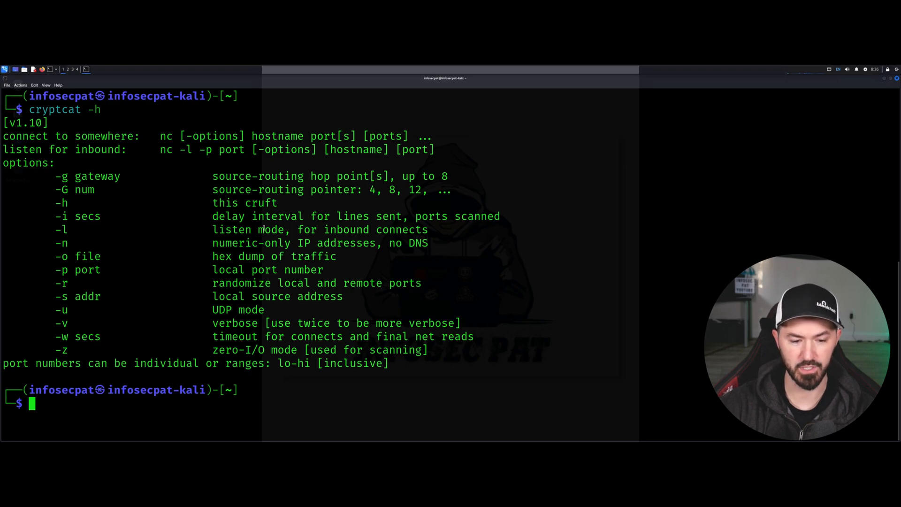
pyautogui.moveTo(58, 203); pyautogui.dragTo(69, 350)
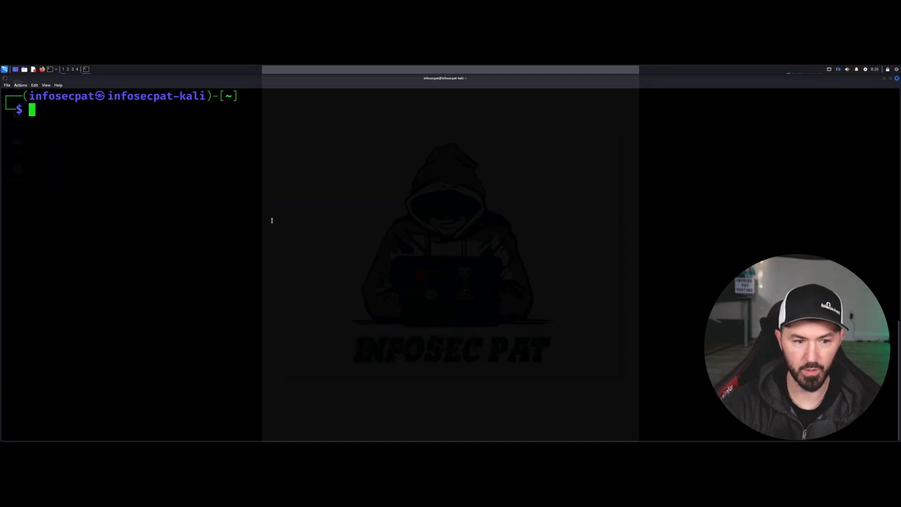
# - Read man cryptcat down to the -k shared secret password option, then quit with q
pyautogui.write('mn')
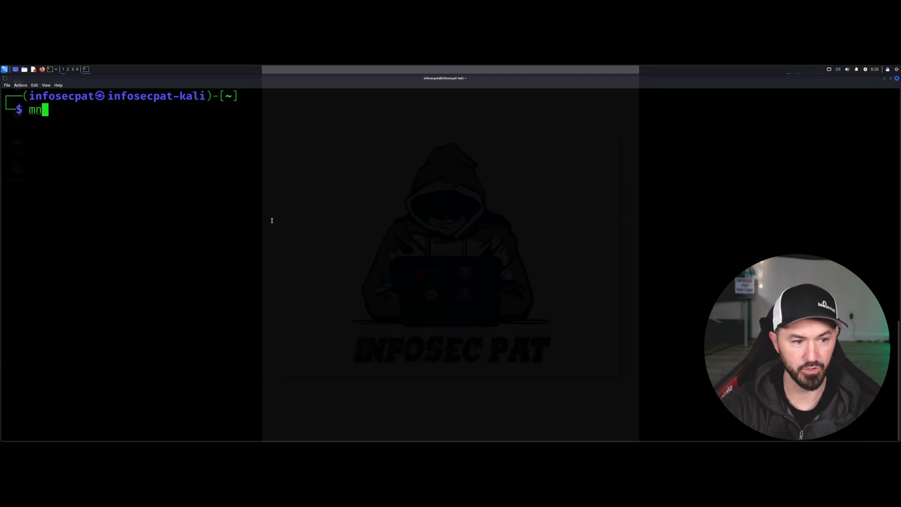
pyautogui.write('an c')
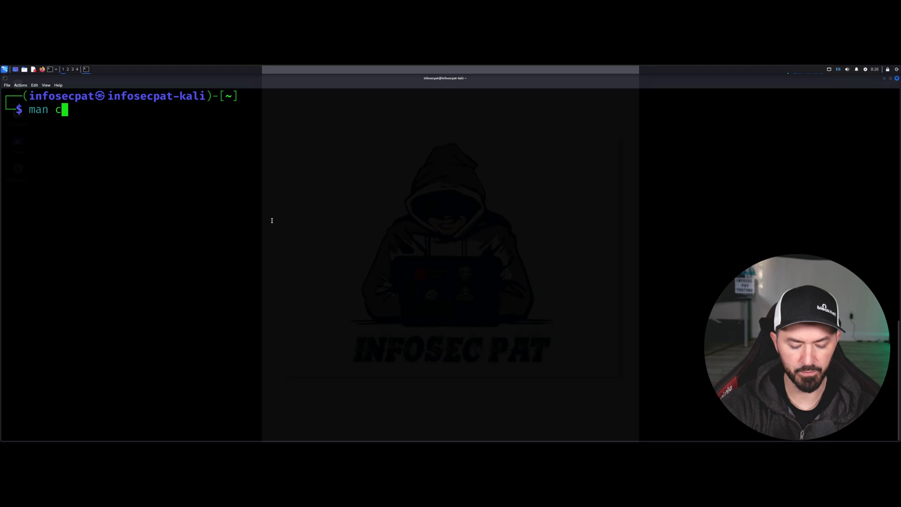
pyautogui.write('r')
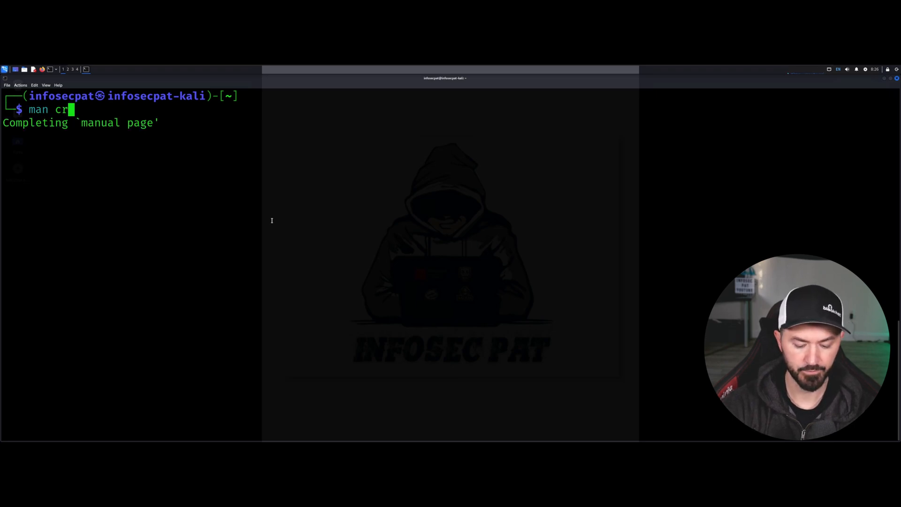
pyautogui.write('yptc')
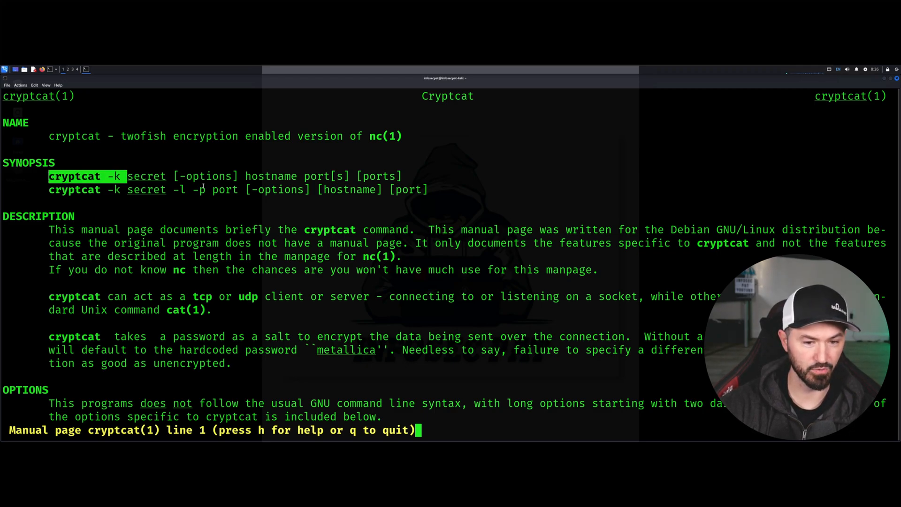
pyautogui.scroll(-3)
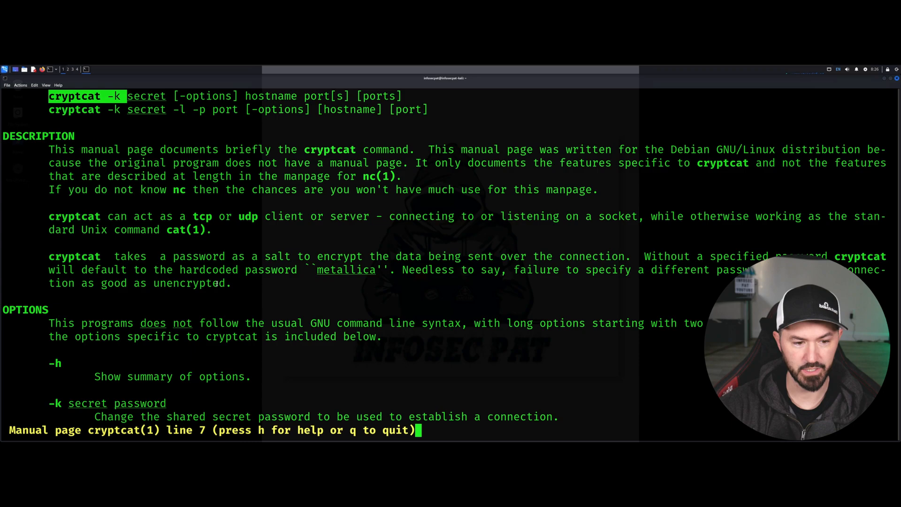
pyautogui.scroll(-3)
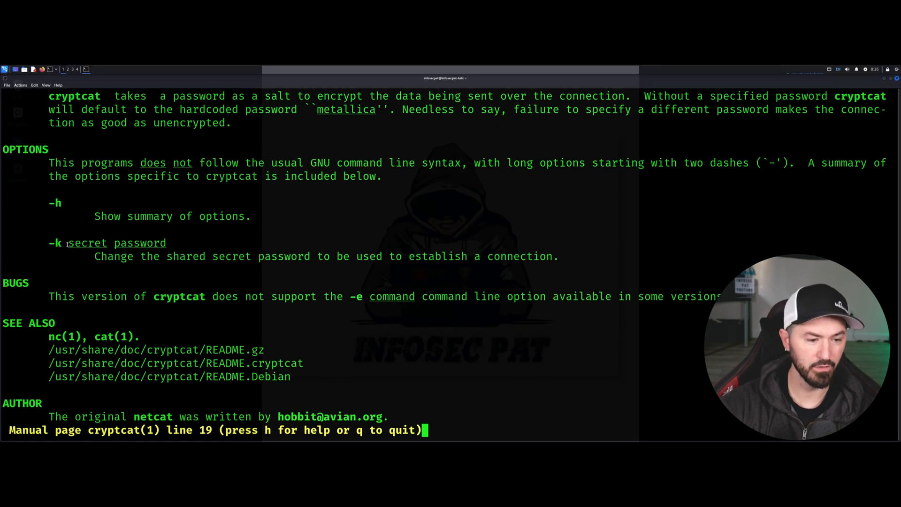
pyautogui.doubleClick(112, 242)
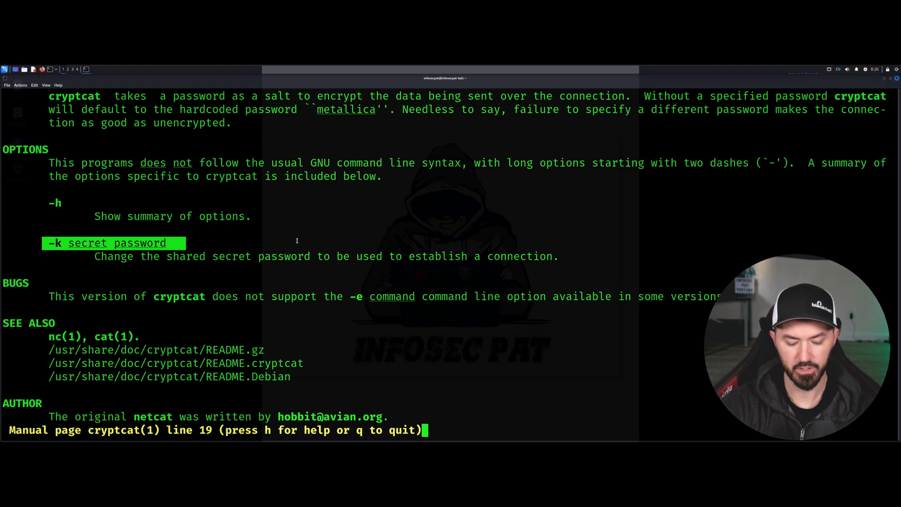
pyautogui.press('q')
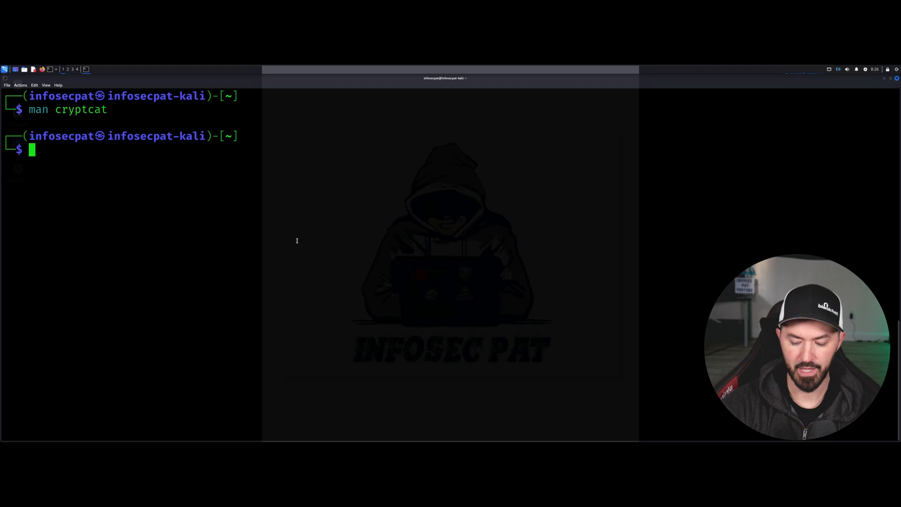
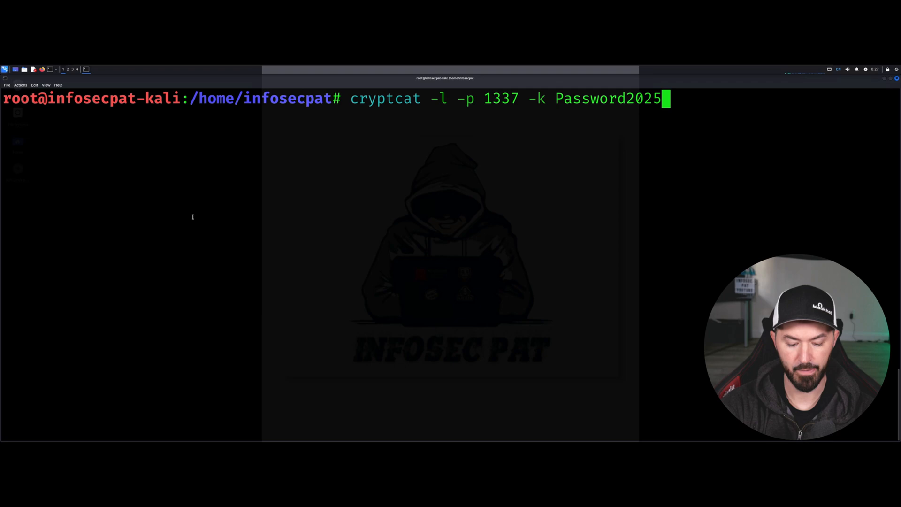
# - Show cryptcat's usage summary with cryptcat -h
pyautogui.press('Return')
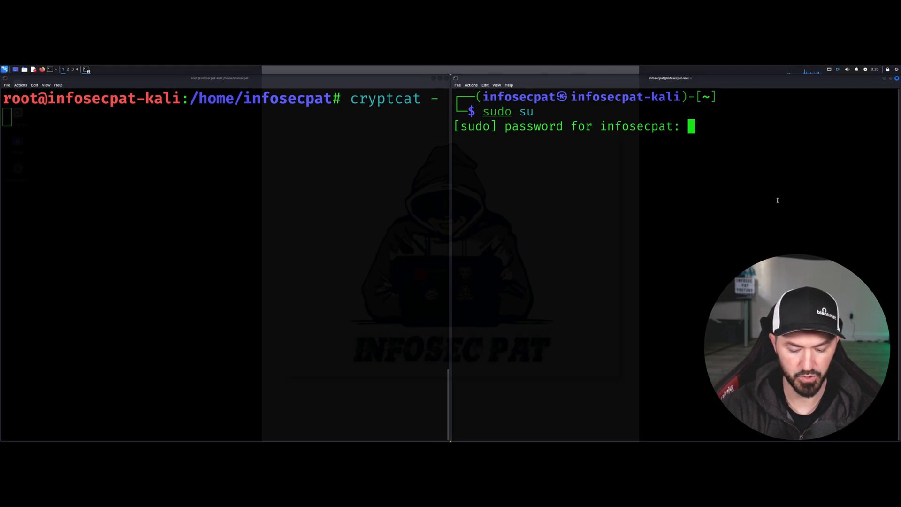
# - Become root in the second pane, then Ctrl+C the running listener in the first
pyautogui.press('Return')
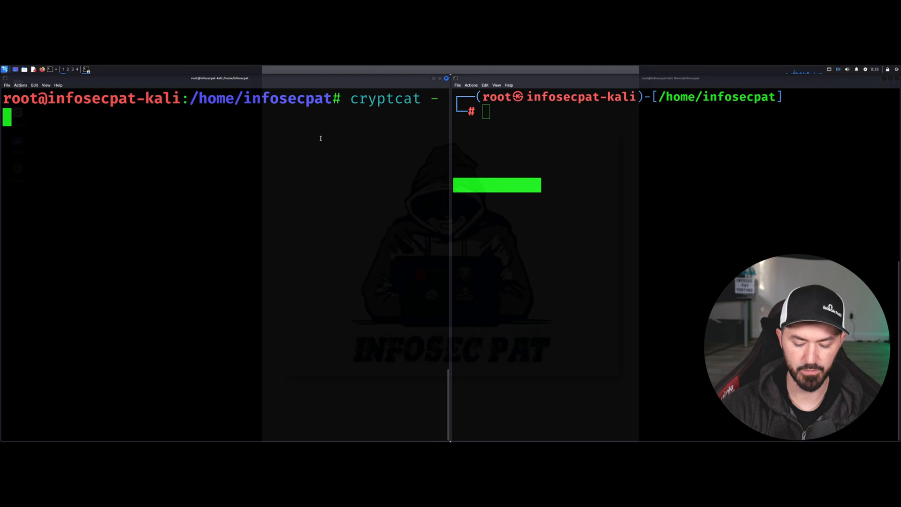
pyautogui.press('ctrl+l')
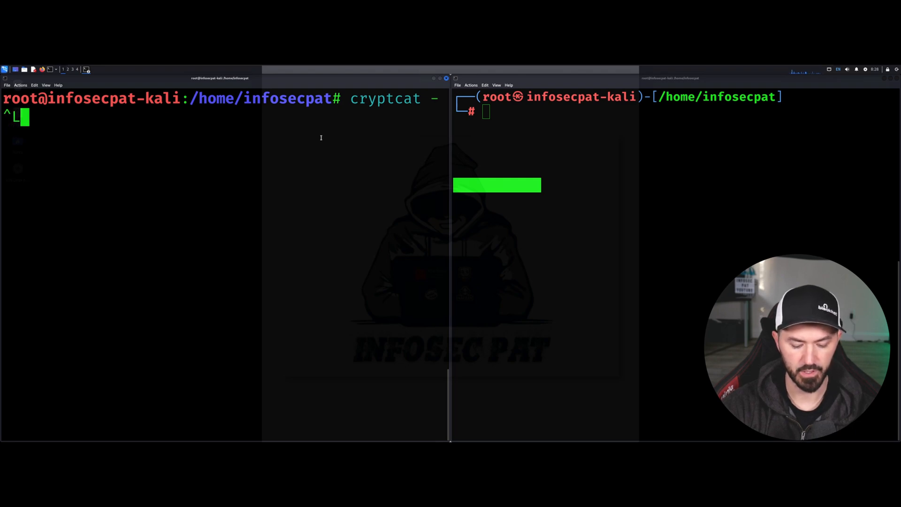
pyautogui.press('ctrl+c')
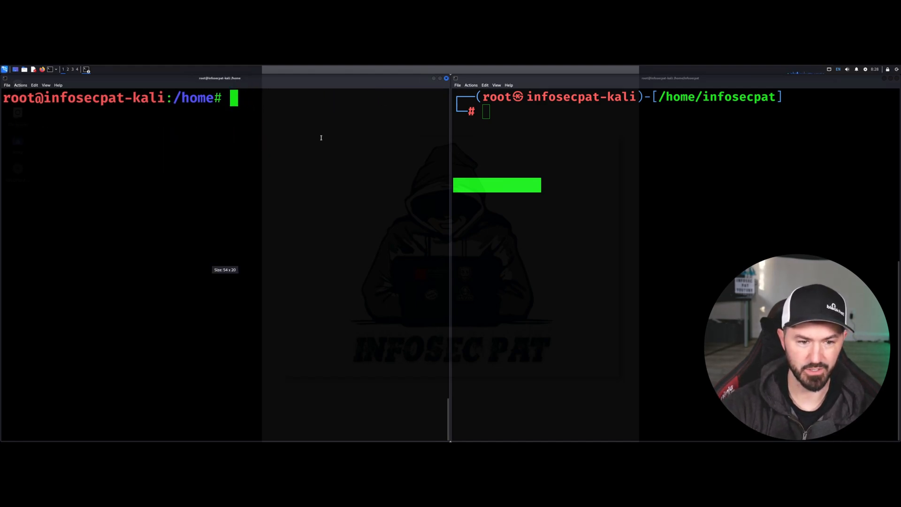
pyautogui.write('cryptcat -l -p 1337 -k Password2025')
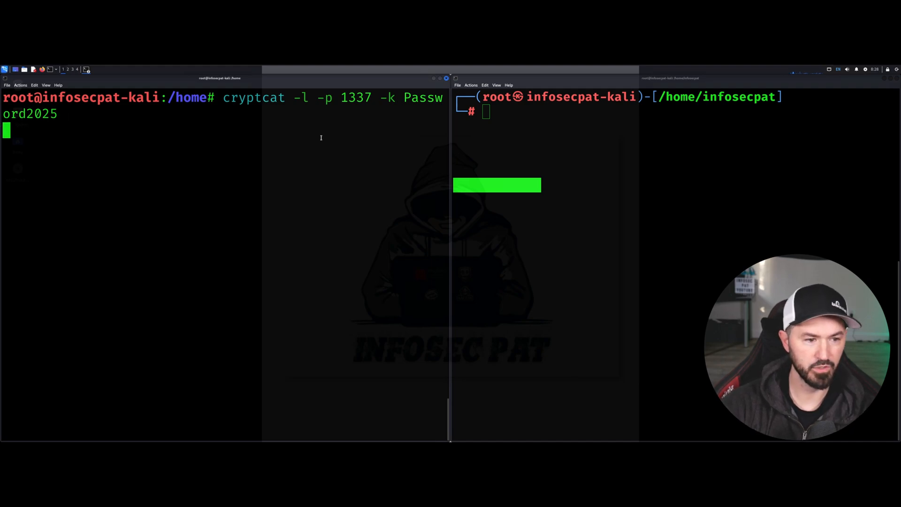
pyautogui.moveTo(189, 167)
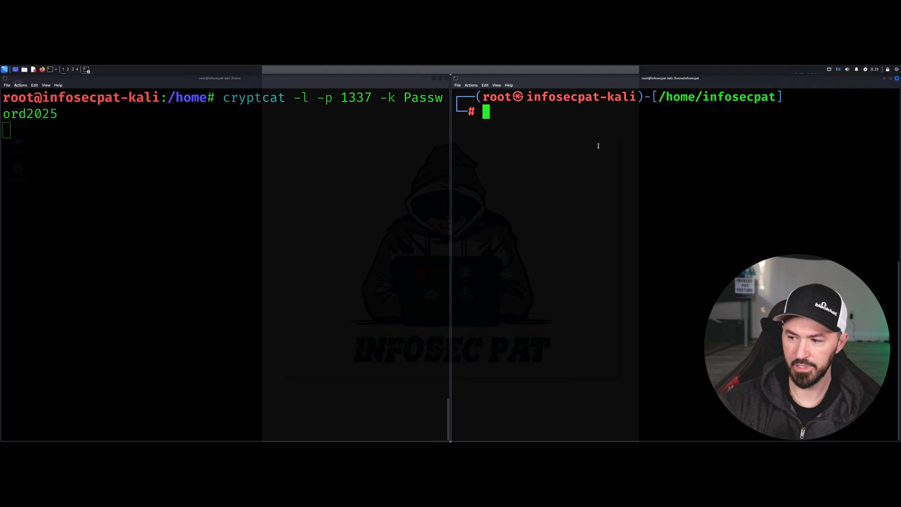
pyautogui.write('c')
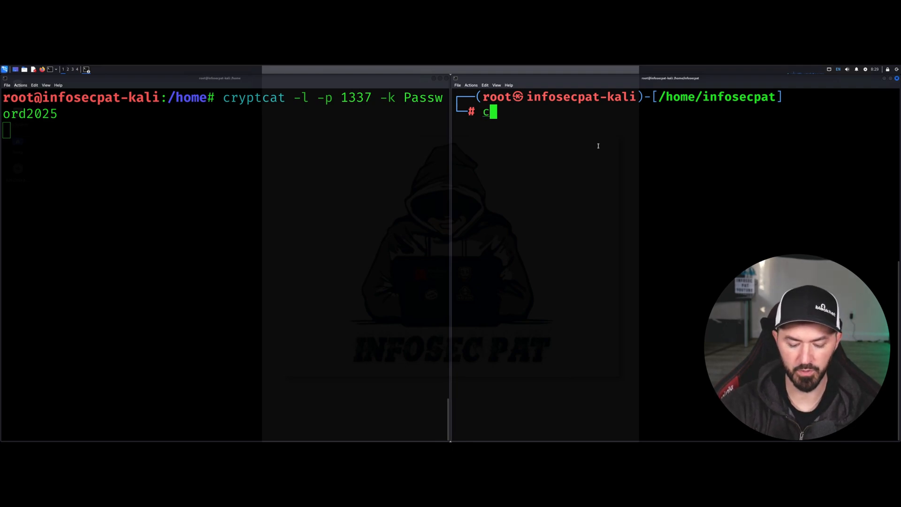
pyautogui.write('ryptcat')
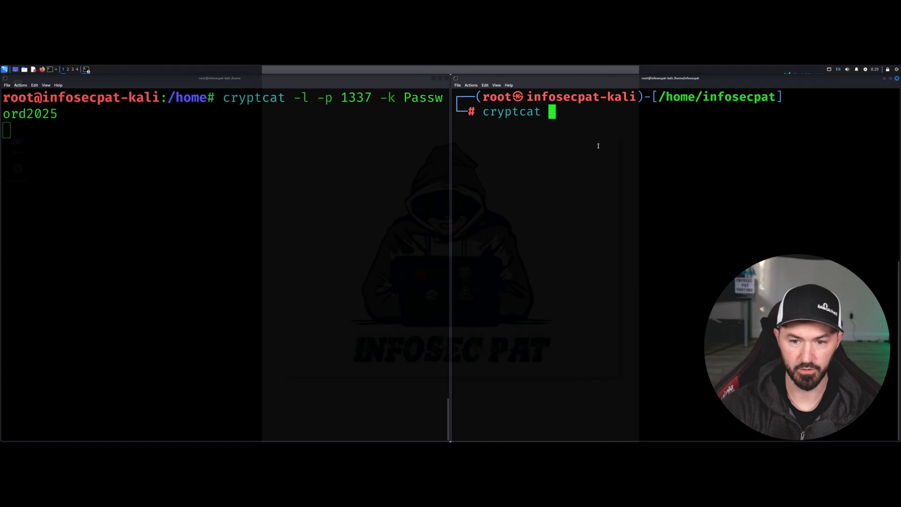
pyautogui.write('local')
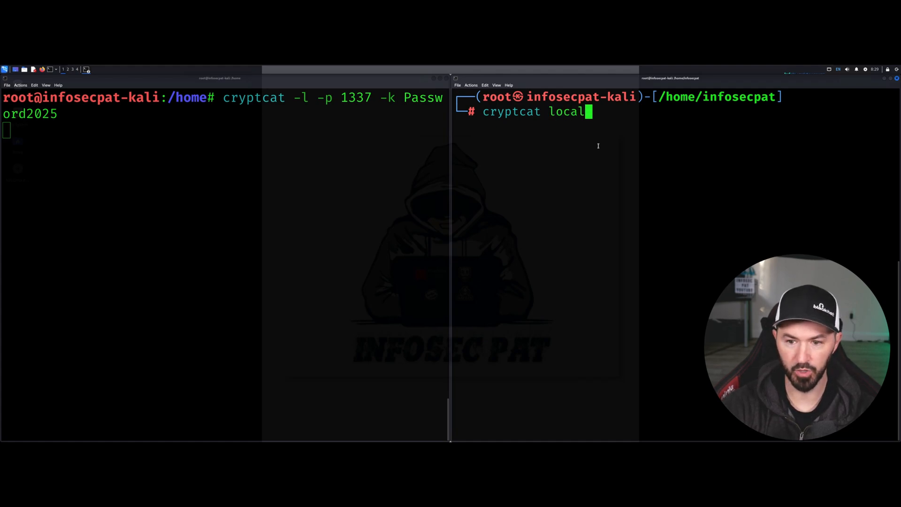
pyautogui.write('host')
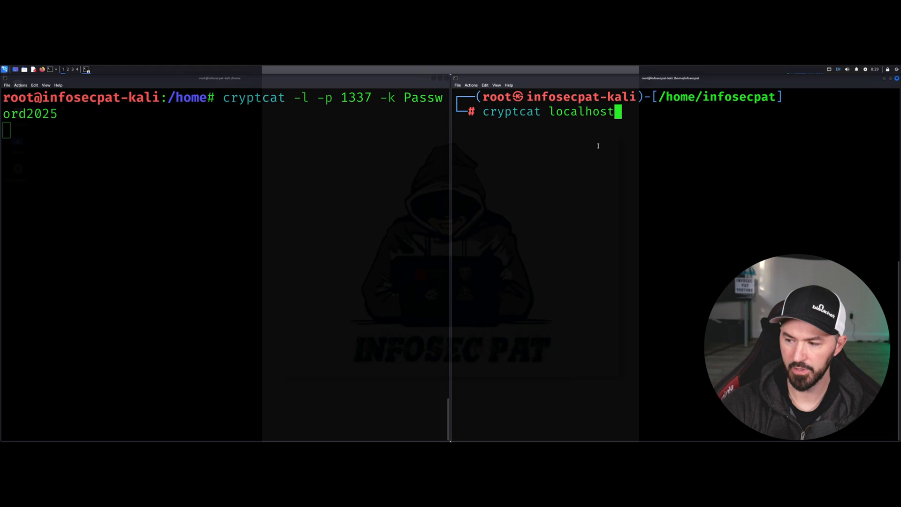
pyautogui.write('1337 -k')
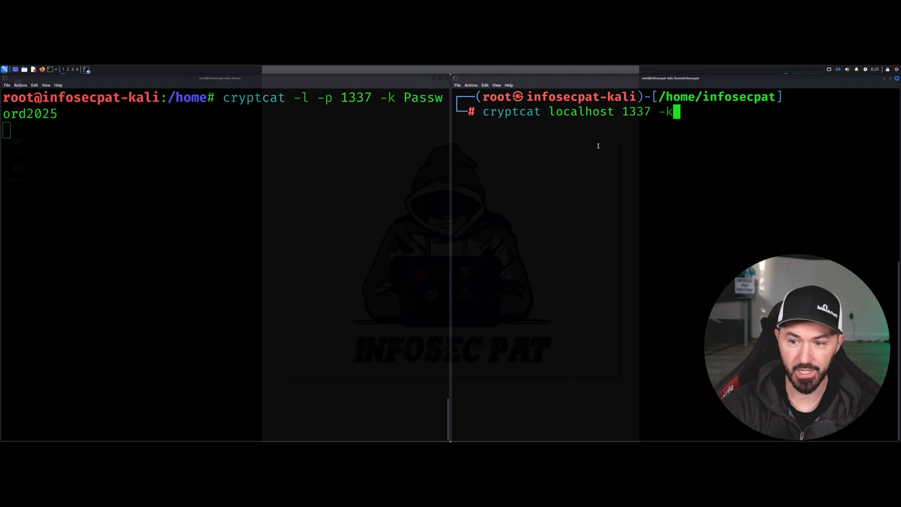
pyautogui.write('P')
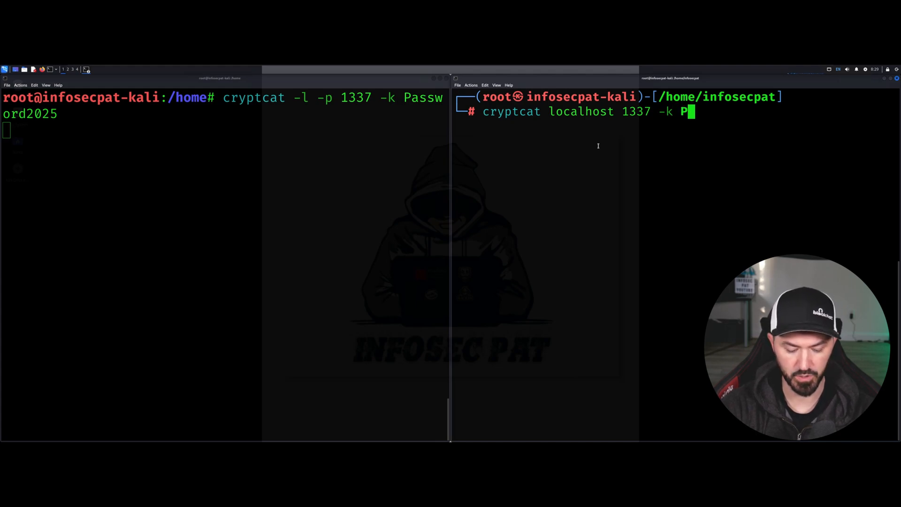
pyautogui.write('assword2025')
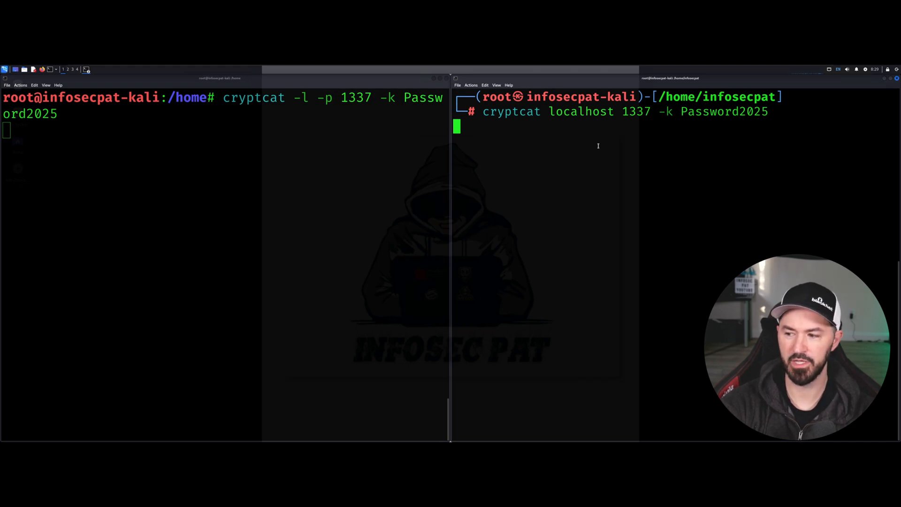
pyautogui.write('h')
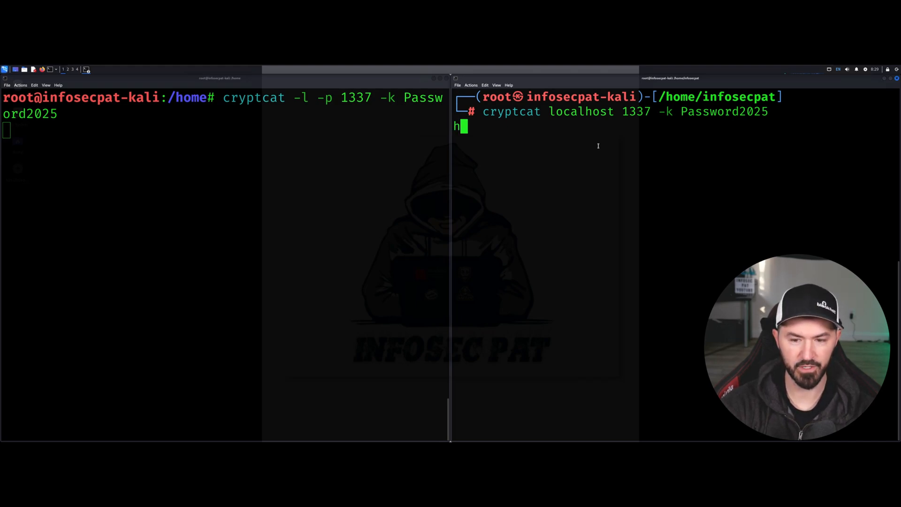
# - Send hi and thanks for watching to the listener, then return focus to the listener's shell
pyautogui.write('i')
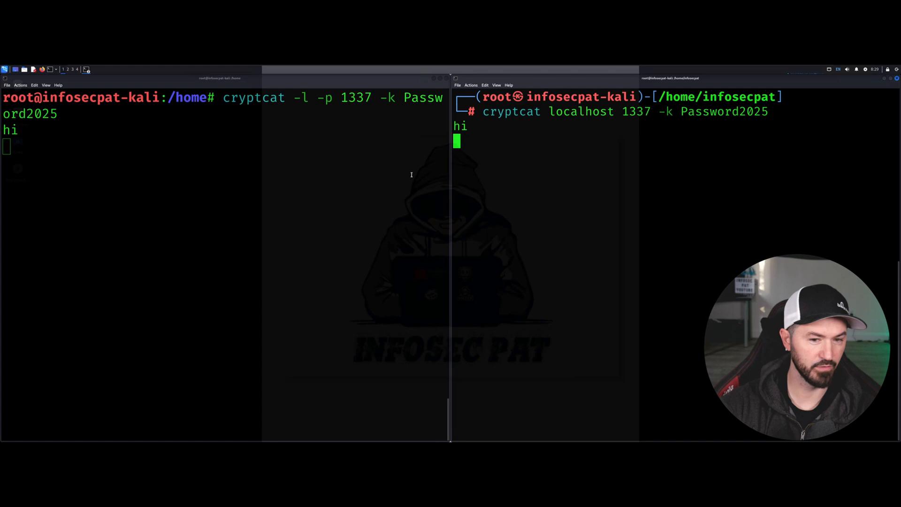
pyautogui.write('thanks for')
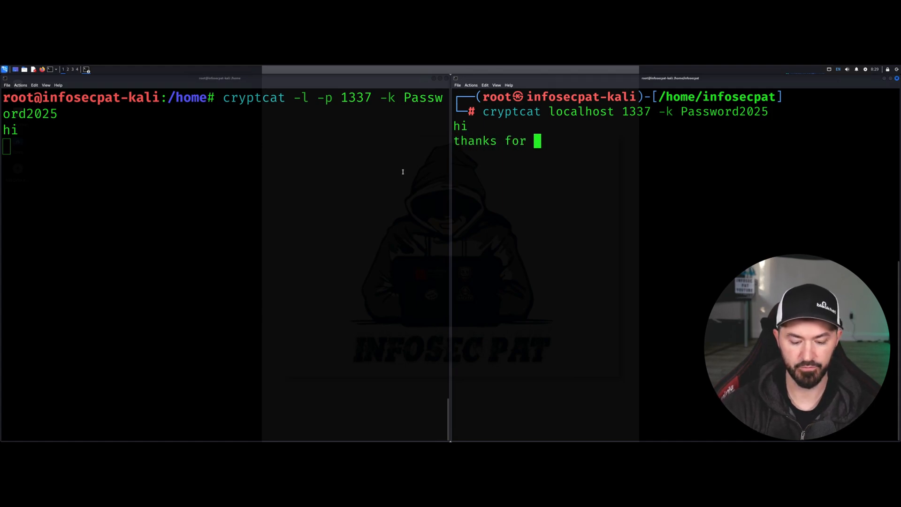
pyautogui.write('watching')
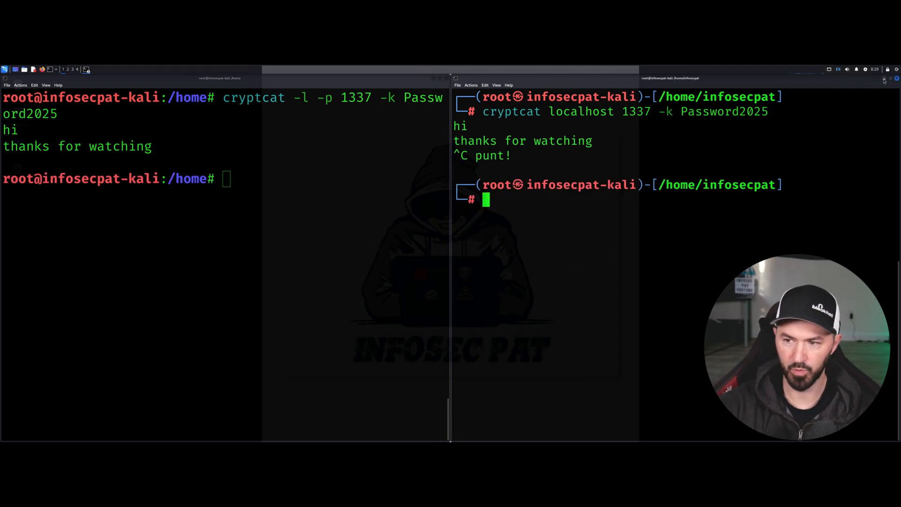
pyautogui.click(445, 78)
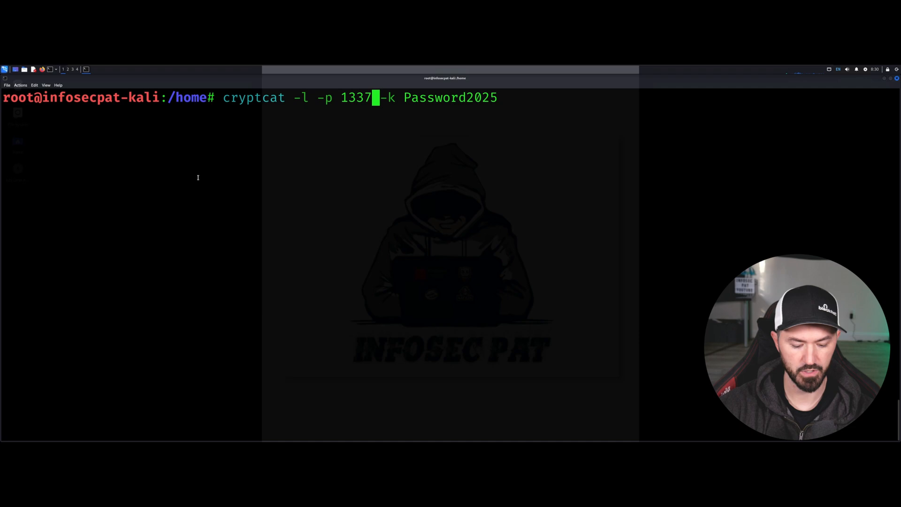
# - Type into the remaining Kali shell before moving over to the Ubuntu VM
pyautogui.write('i')
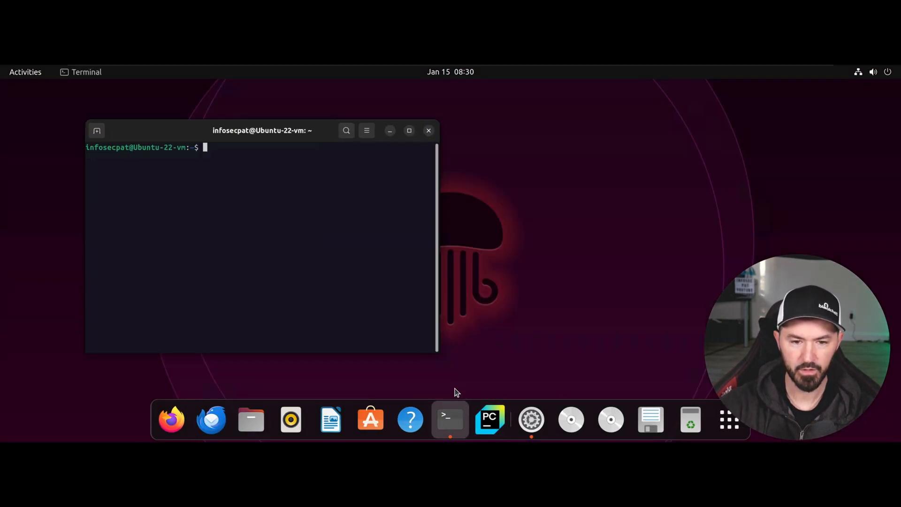
# - Maximise the Ubuntu terminal, ping 192.168.222.202 and check local addresses with ip a
pyautogui.click(410, 131)
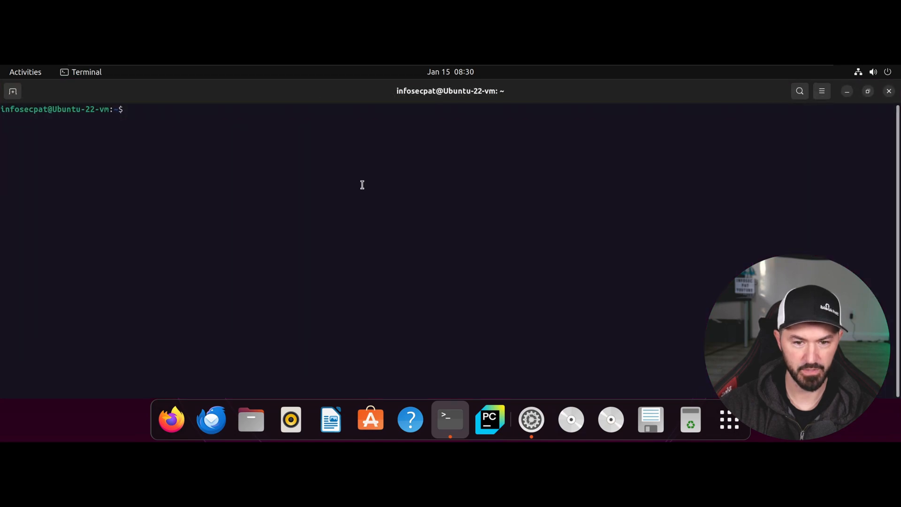
pyautogui.write('ping')
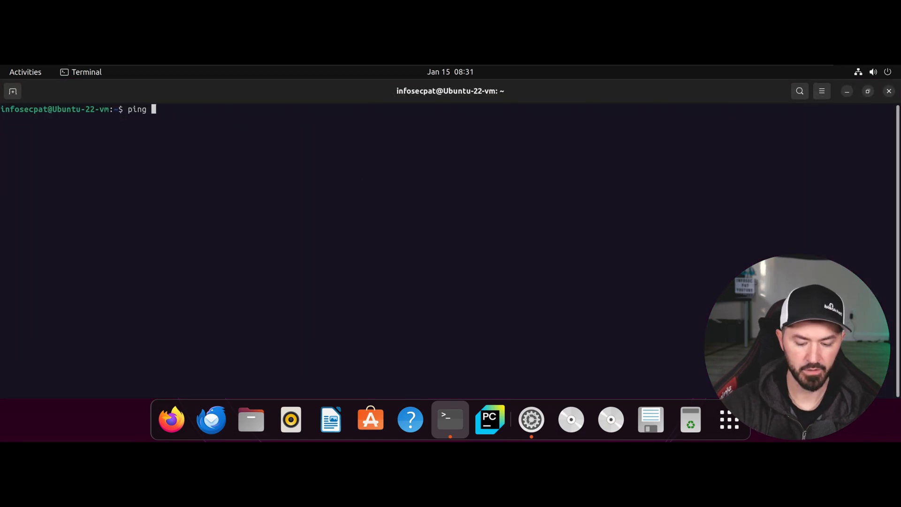
pyautogui.write('192')
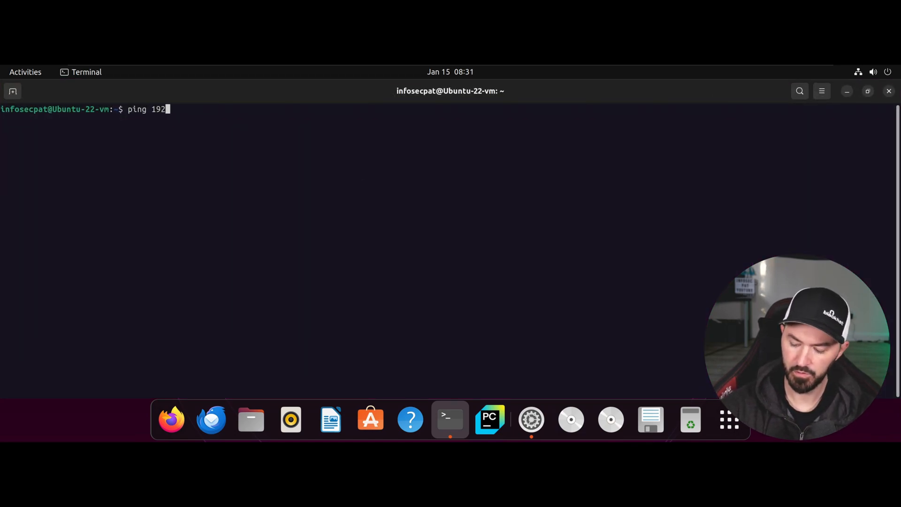
pyautogui.write('.168.222.202')
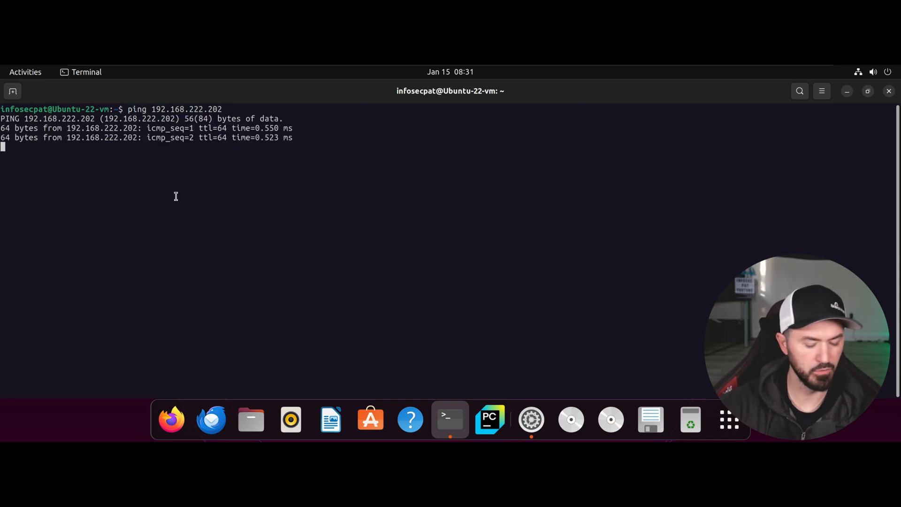
pyautogui.write('ip a')
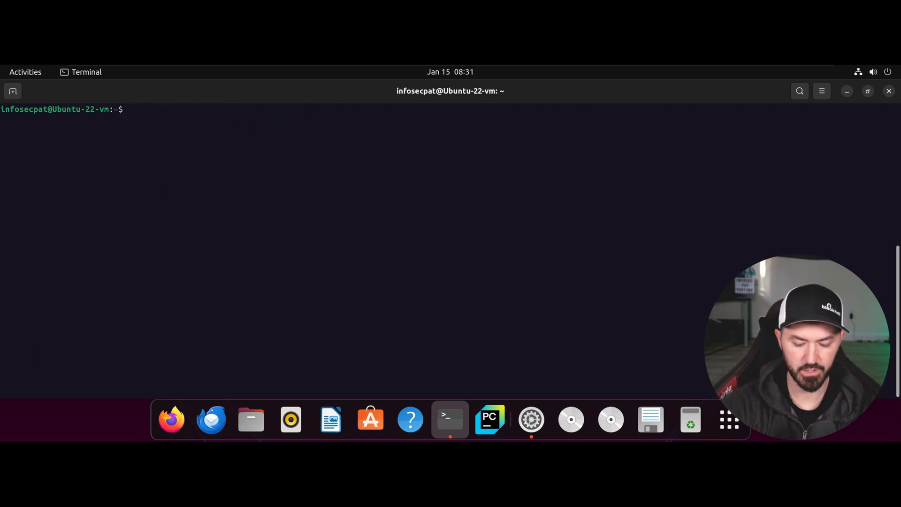
# - As root, run sudo apt install cryptcat and dismiss the warning pop-up
pyautogui.write('sudop')
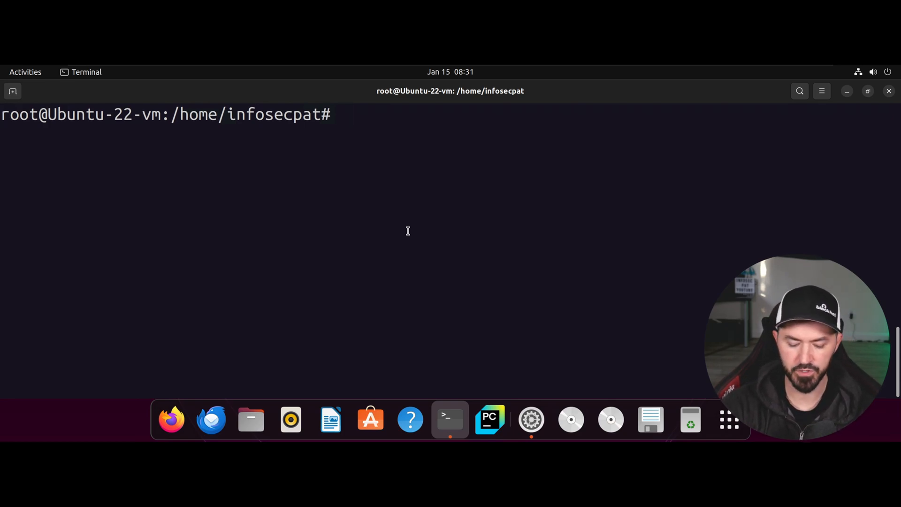
pyautogui.write('sudo')
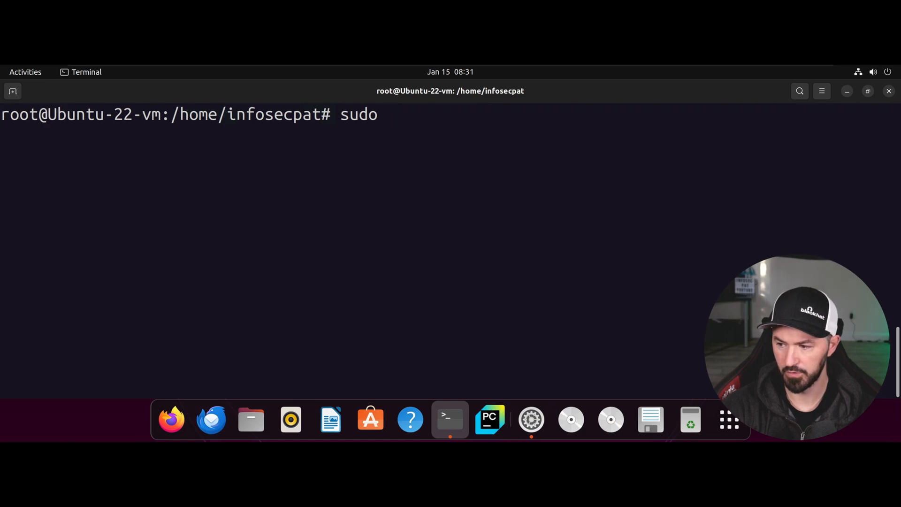
pyautogui.write('apt in')
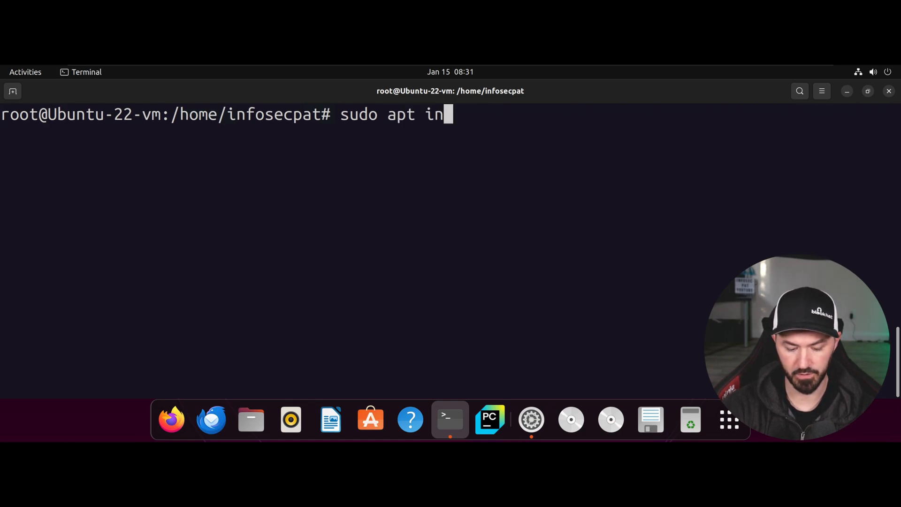
pyautogui.write('stall c')
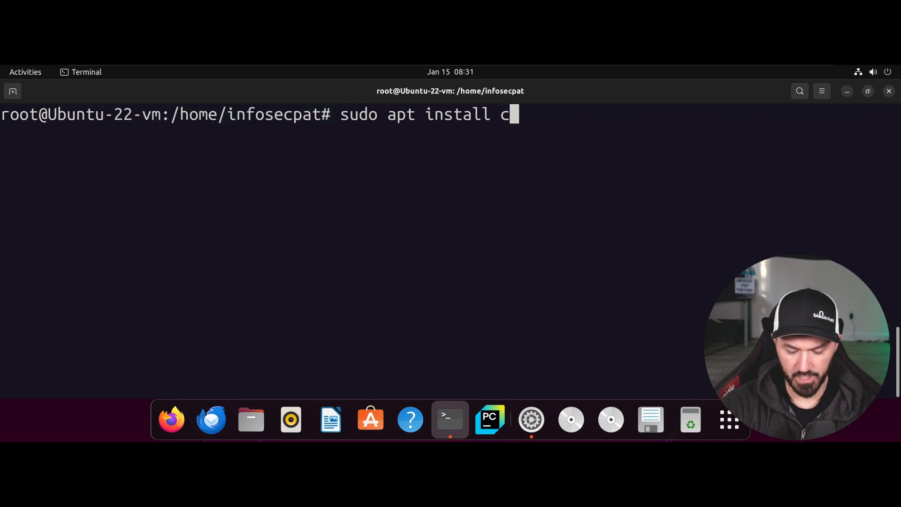
pyautogui.write('ry')
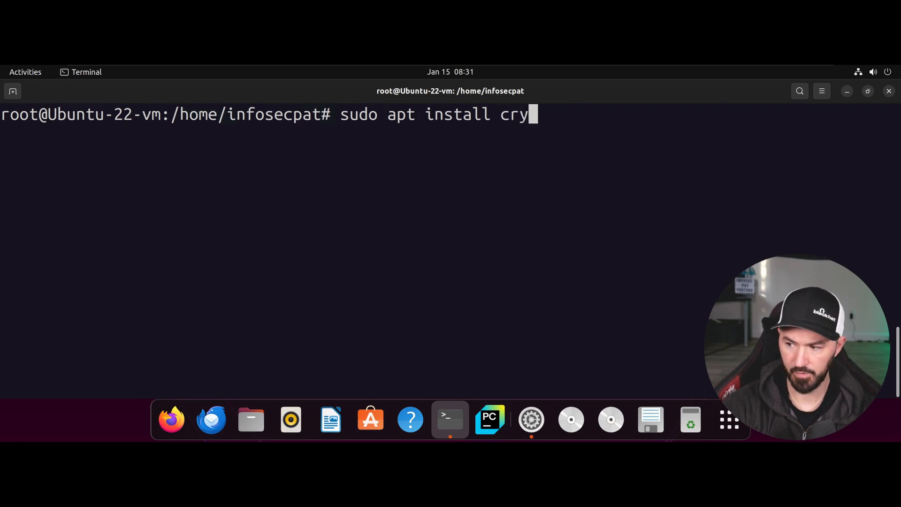
pyautogui.write('ptcat')
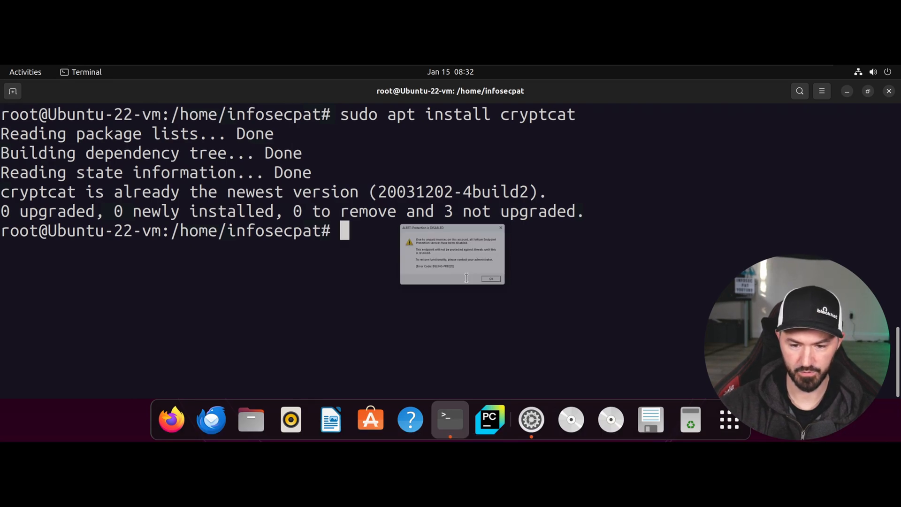
pyautogui.click(490, 279)
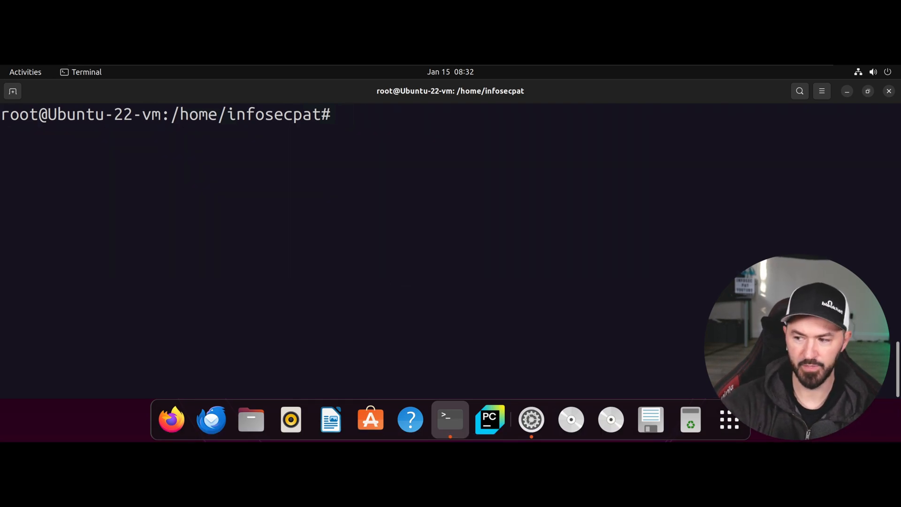
pyautogui.write('sudo apt install cryptcat')
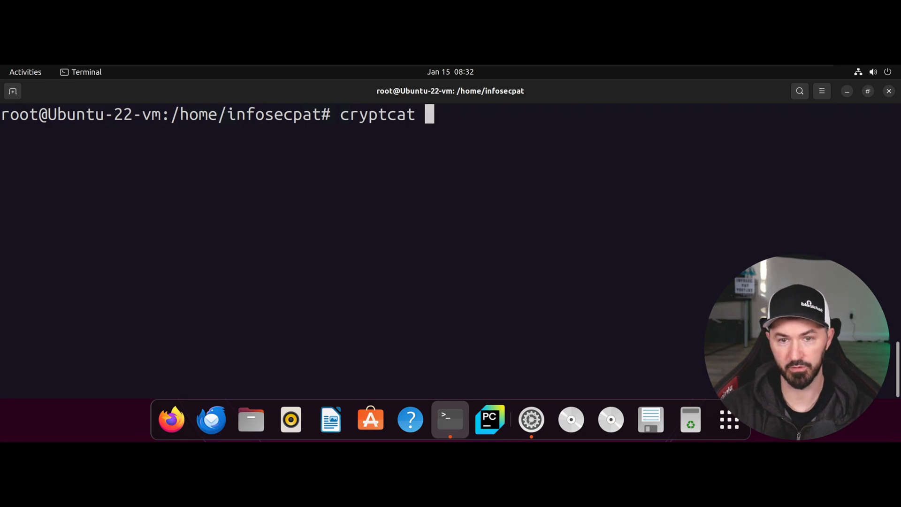
pyautogui.write('192.168.222.202')
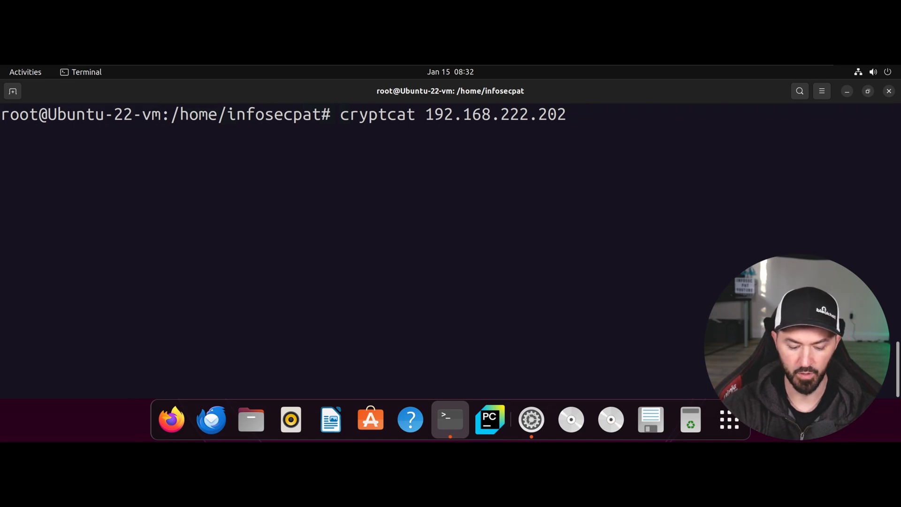
pyautogui.write('1337')
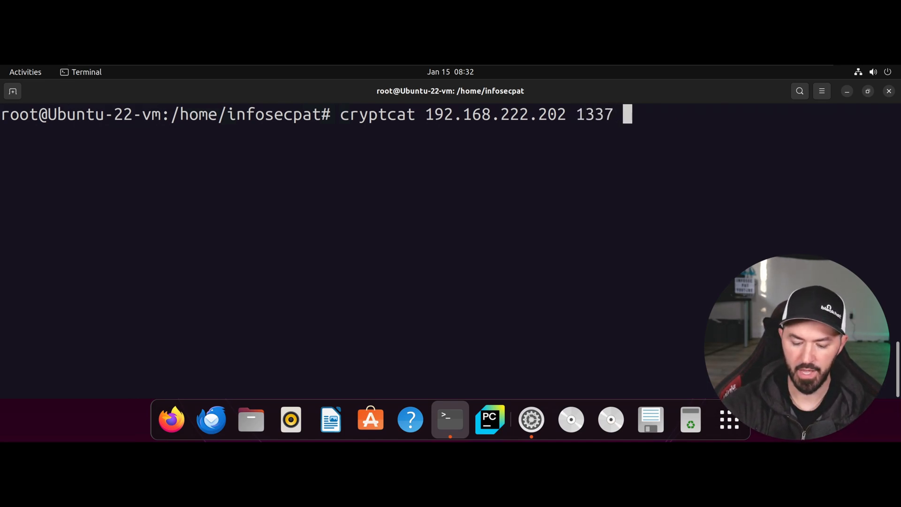
pyautogui.write('-k')
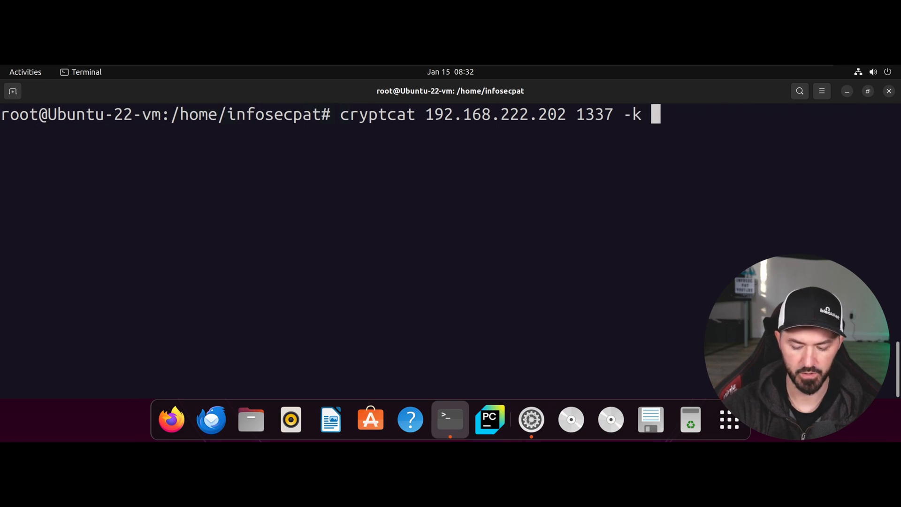
pyautogui.write('Password2')
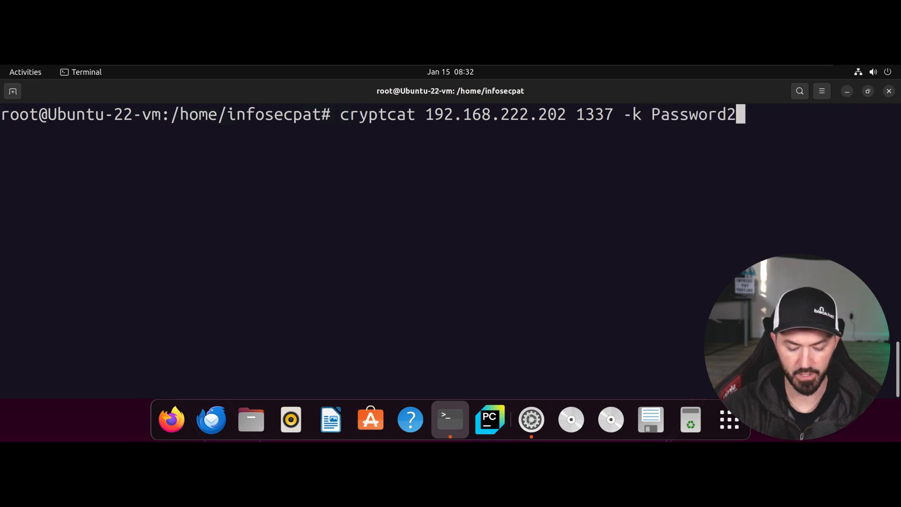
pyautogui.write('025')
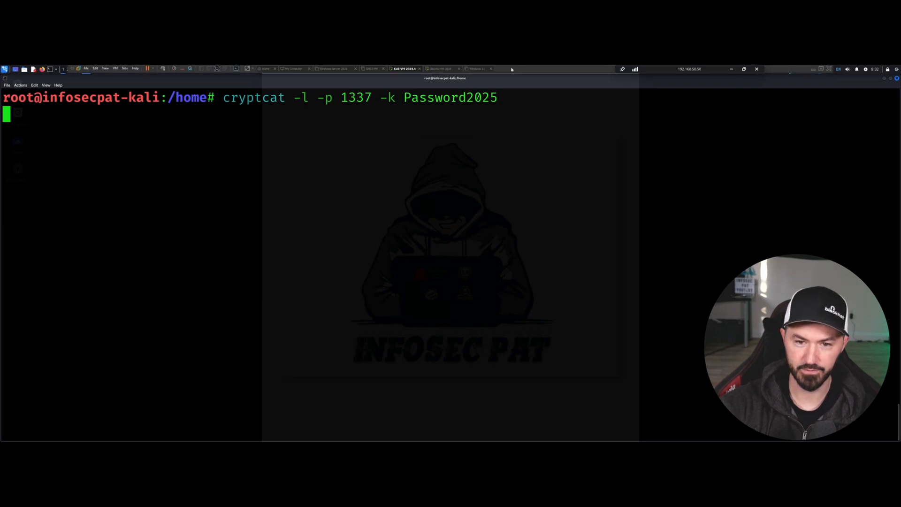
pyautogui.click(442, 68)
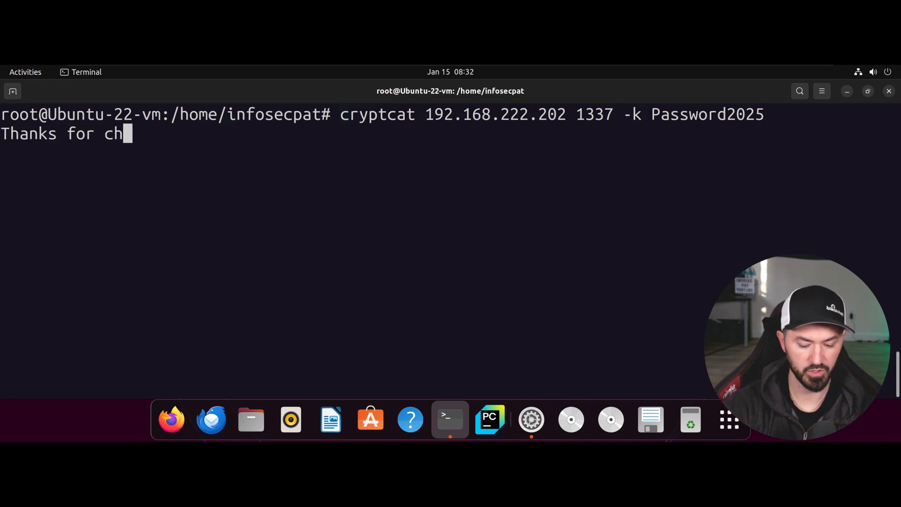
# - Send "Thanks for checking this video out today :)" from Ubuntu to the Kali listener
pyautogui.write('ecking tg')
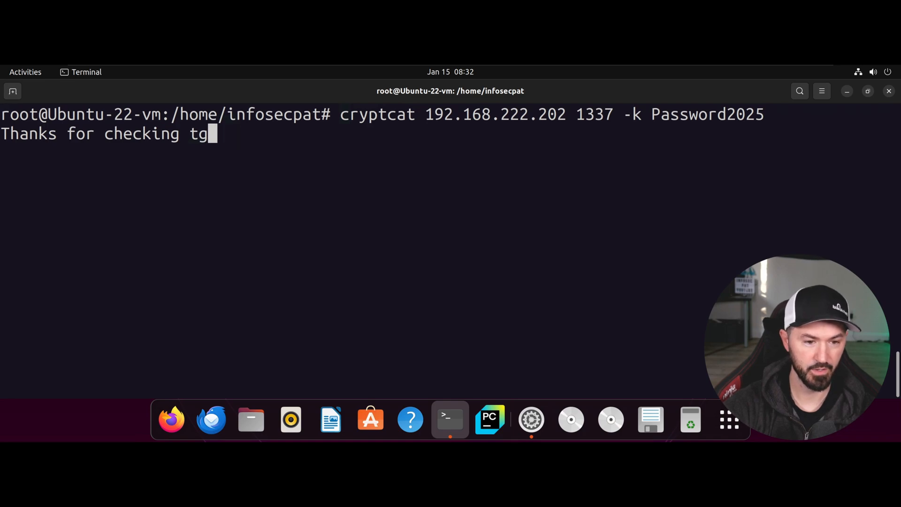
pyautogui.write('his vid')
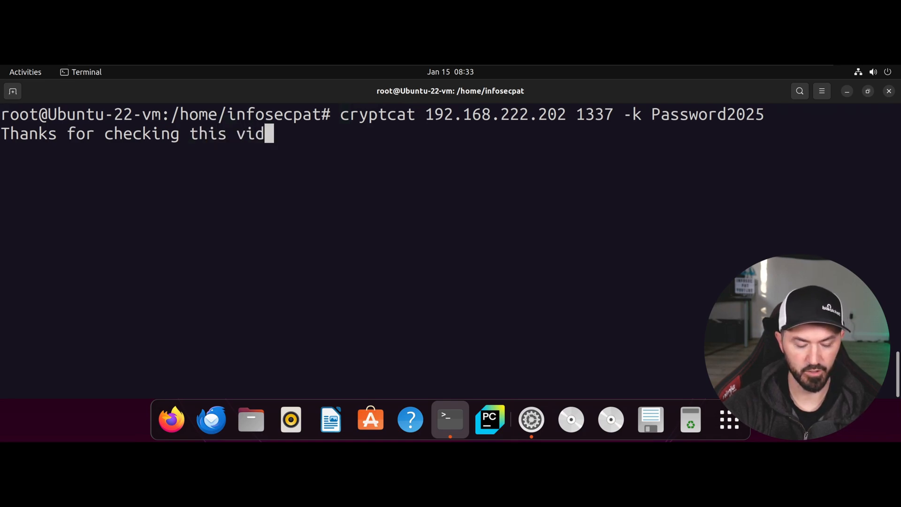
pyautogui.write('eo out today')
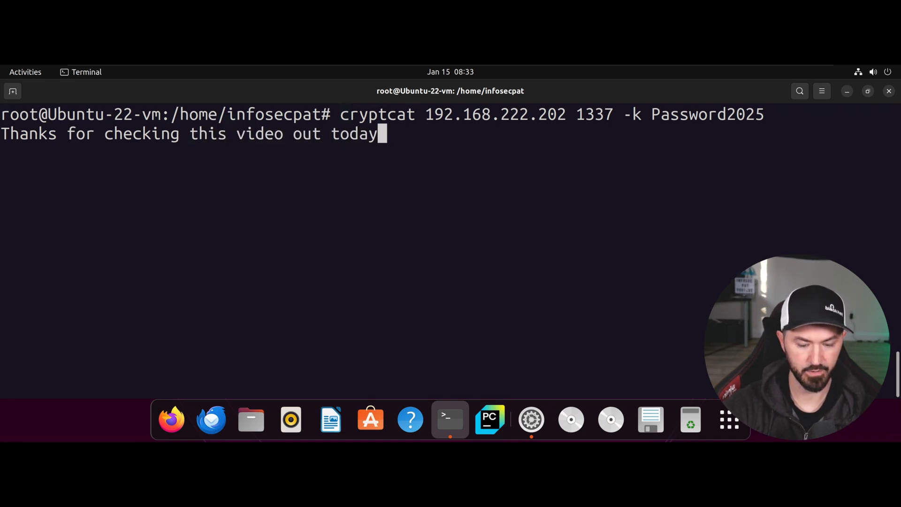
pyautogui.write(':)')
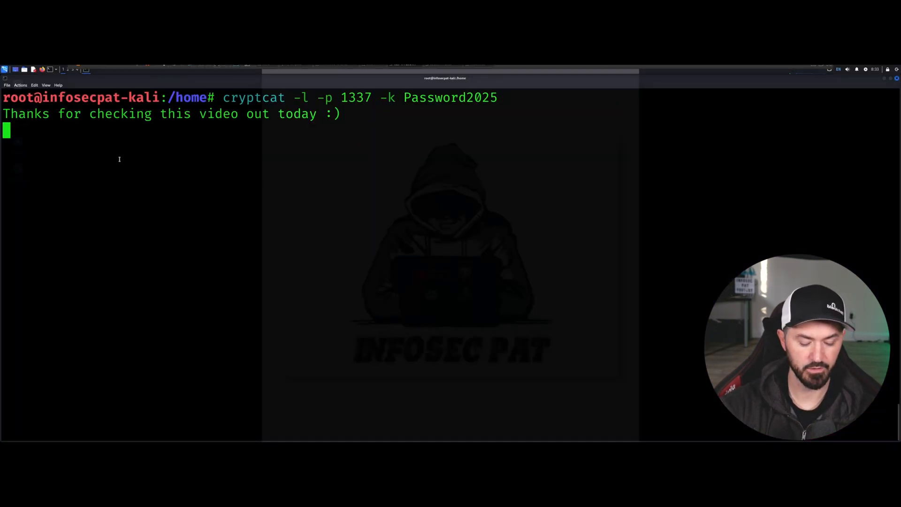
# - Reply "you are welcome :)" from the Kali listener to the Ubuntu client
pyautogui.write('you are')
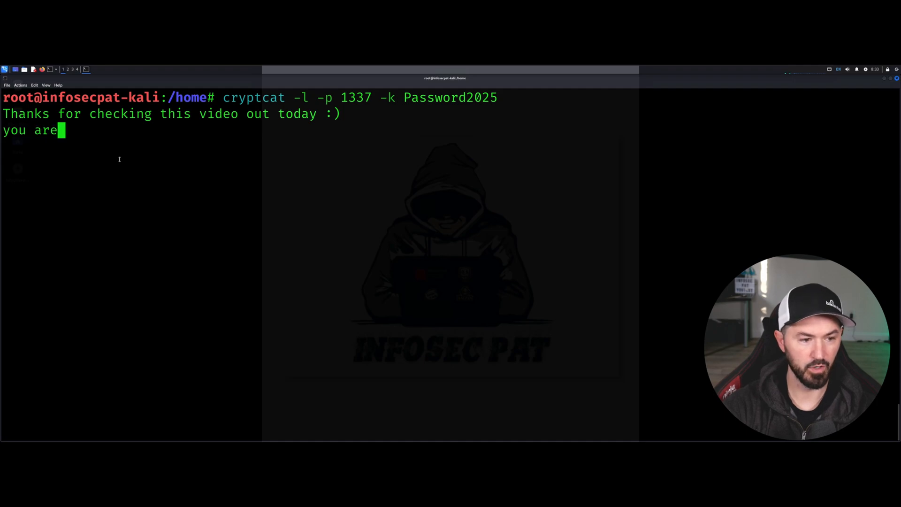
pyautogui.write('welcome :)')
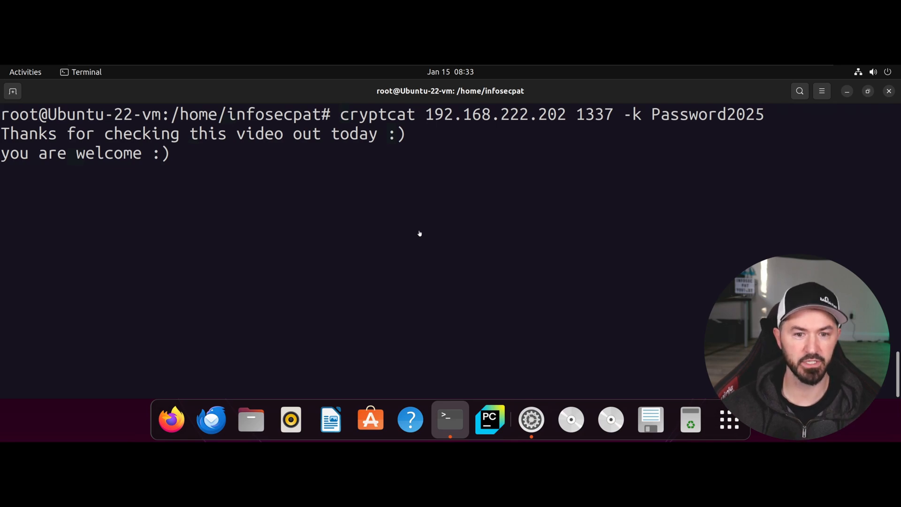
pyautogui.press('Return')
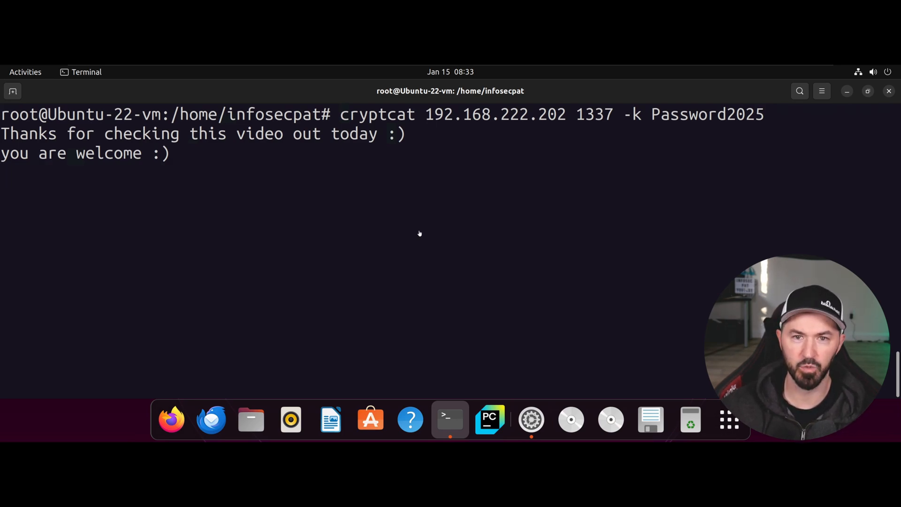
pyautogui.press('enter')
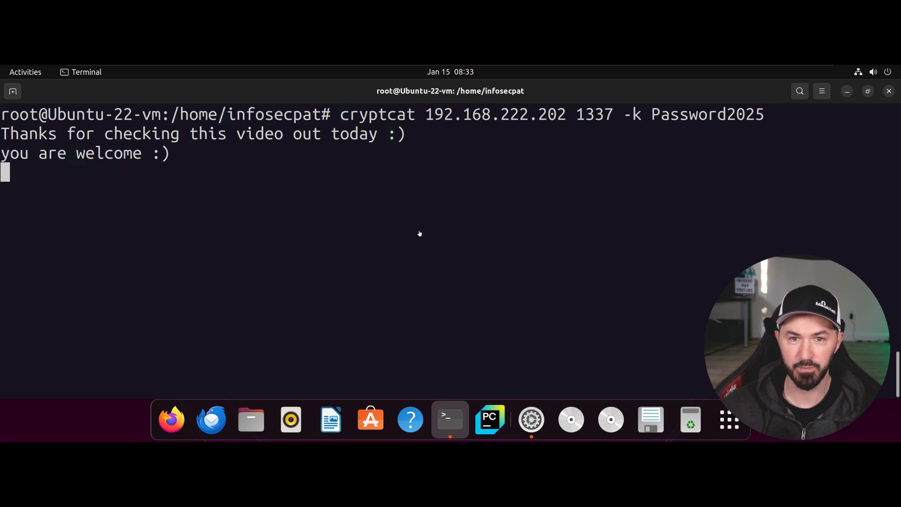